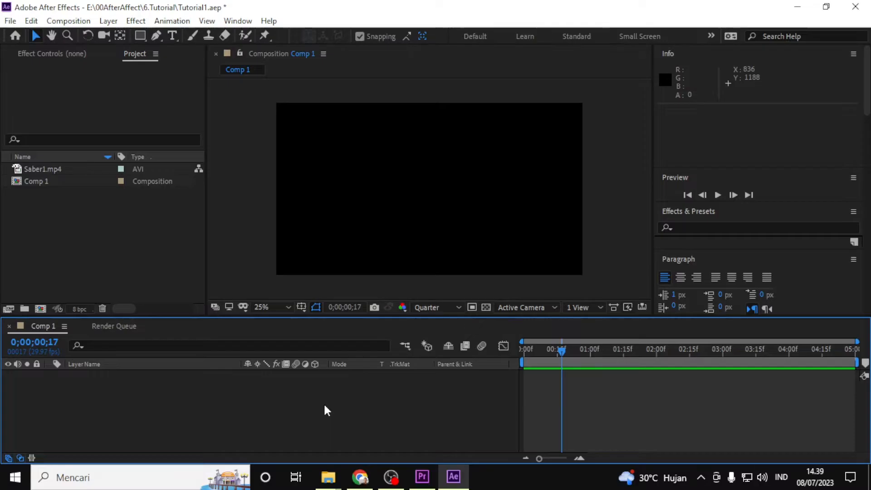
pyautogui.moveTo(82, 191)
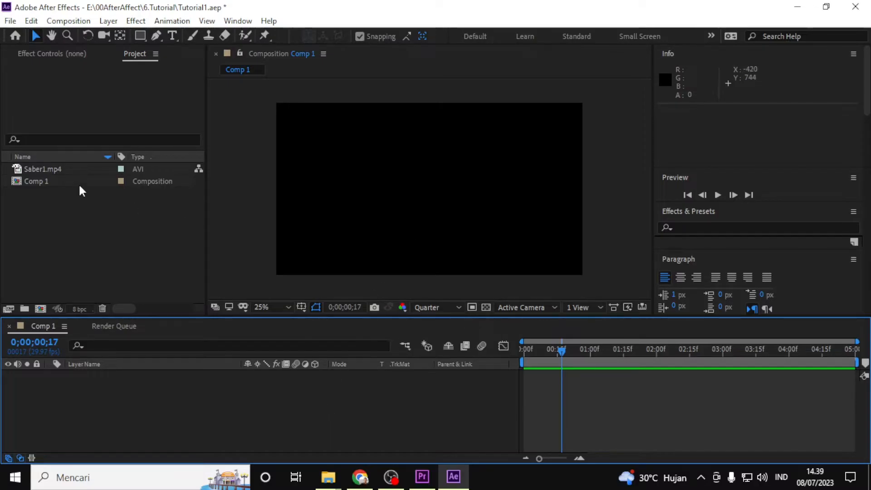
pyautogui.moveTo(421, 249)
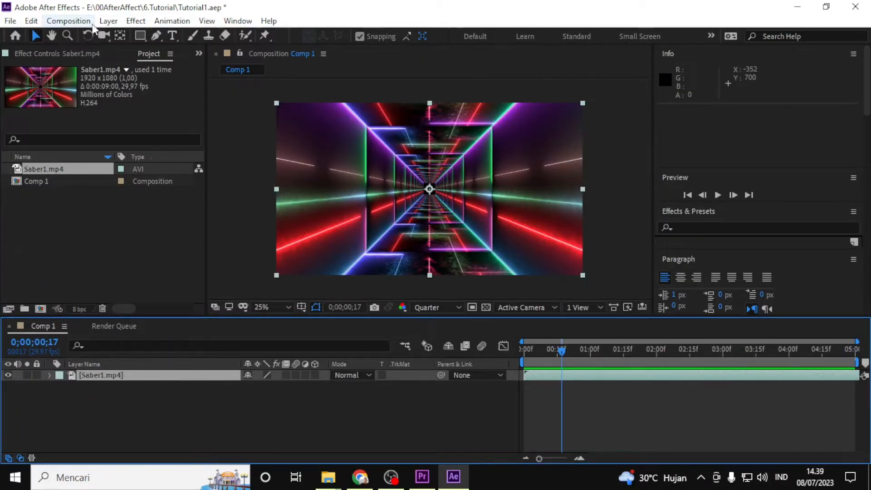
# Add Comp 1 to the Render Queue and bring up its Output Module Settings
pyautogui.click(68, 20)
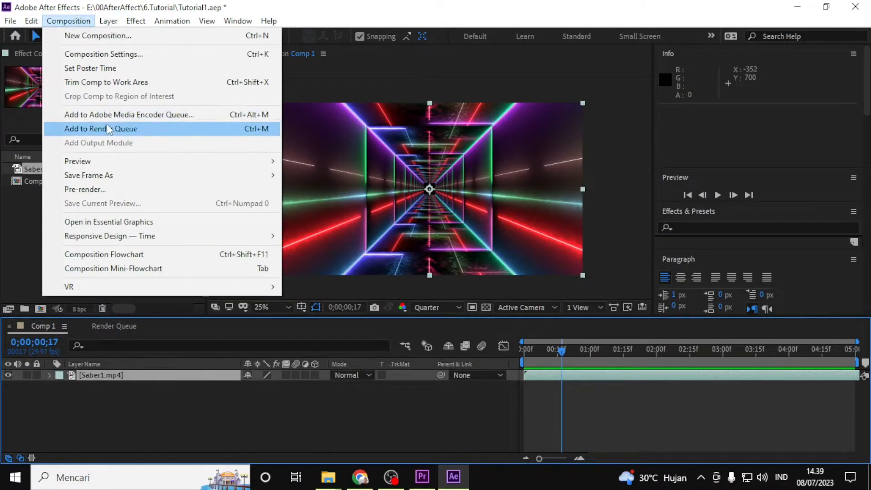
pyautogui.click(101, 128)
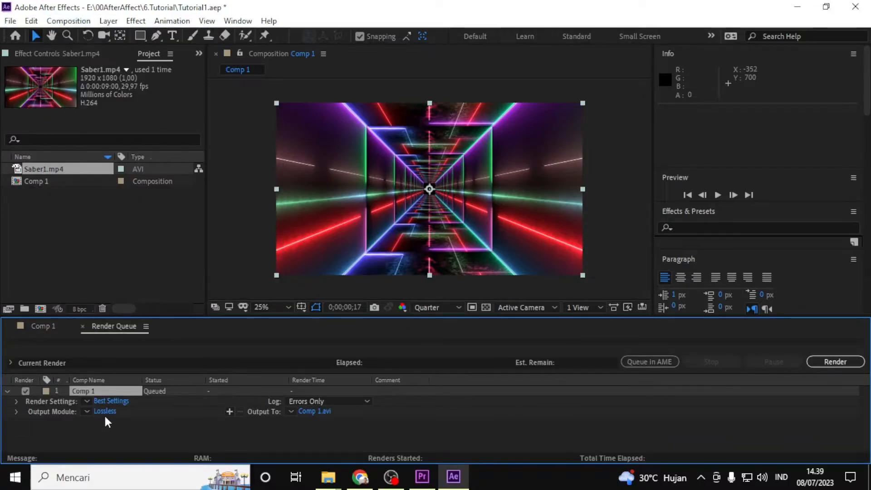
pyautogui.click(105, 411)
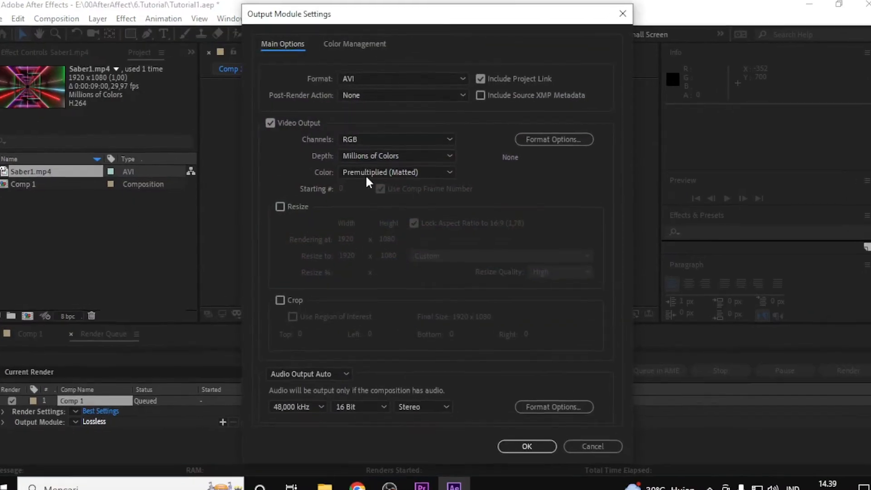
pyautogui.click(403, 78)
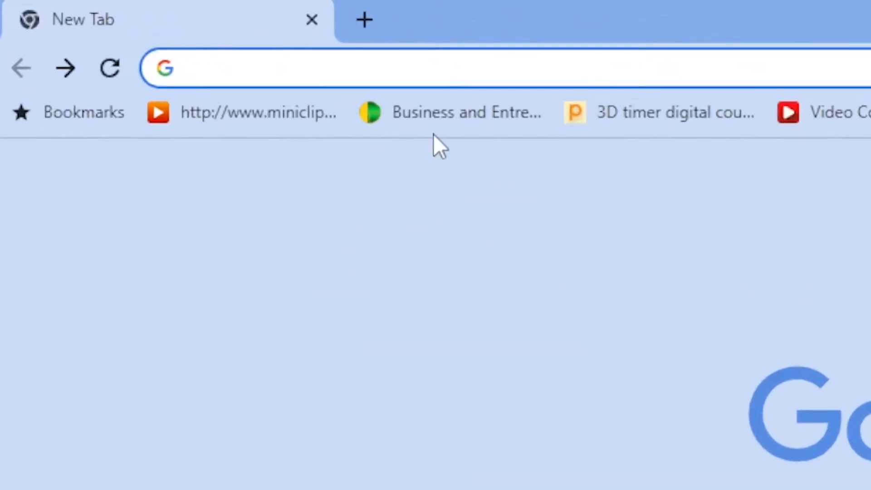
# Search the web for 'after codec' from the address bar
pyautogui.write('after codec')
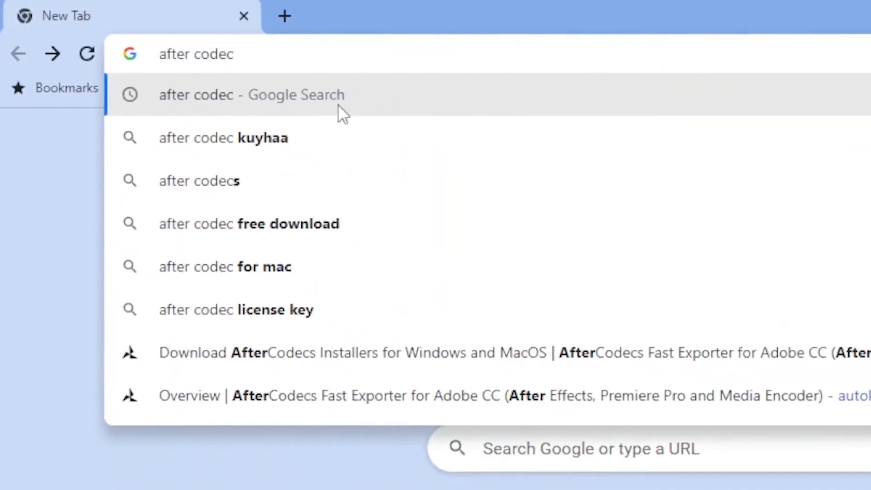
pyautogui.click(251, 94)
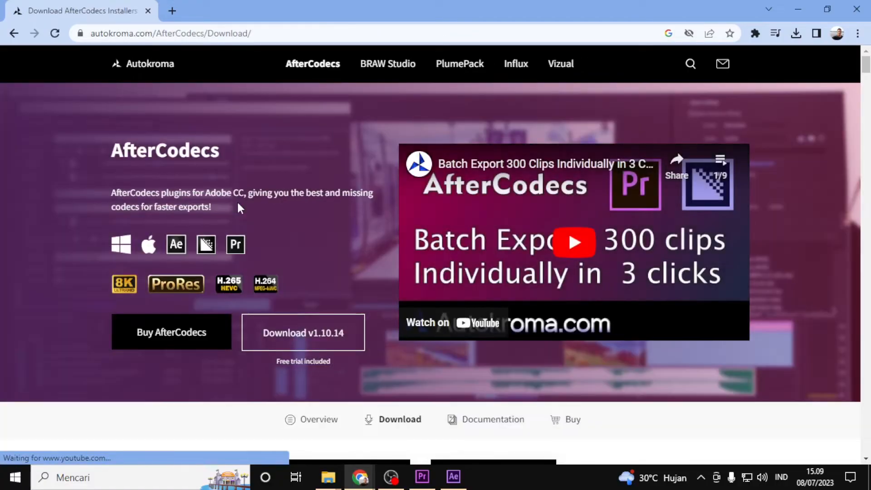
# Download the Windows zip and launch AfterCodecs v1.10.14 Installer.exe from it
pyautogui.scroll(-3)
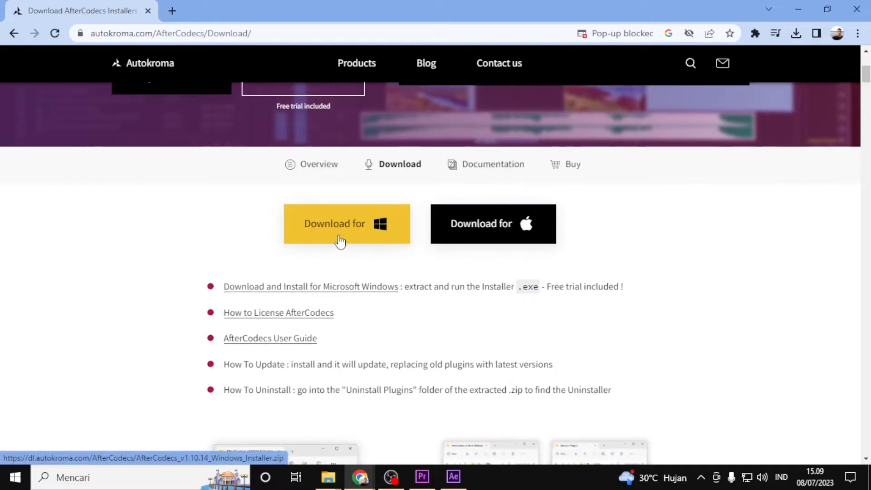
pyautogui.moveTo(492, 223)
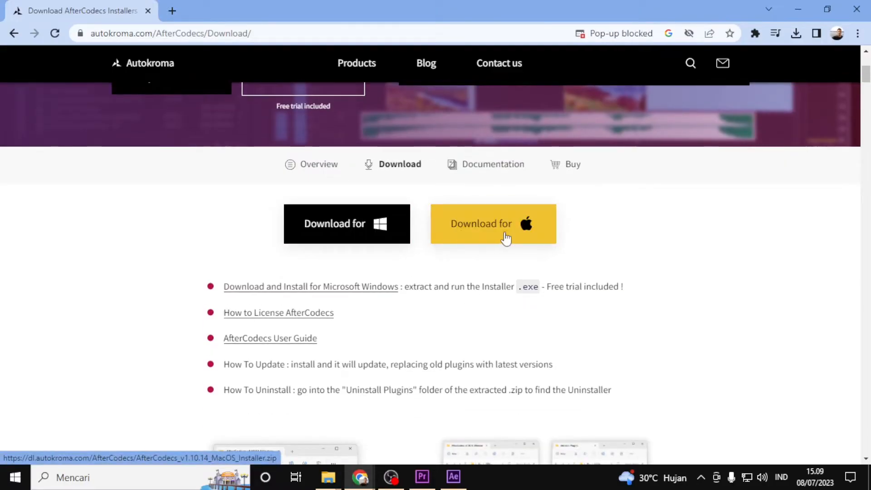
pyautogui.moveTo(346, 223)
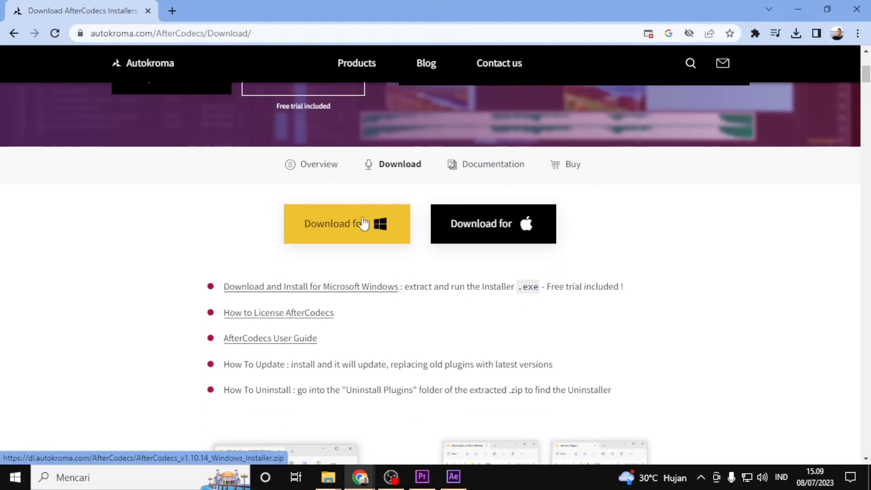
pyautogui.moveTo(333, 224)
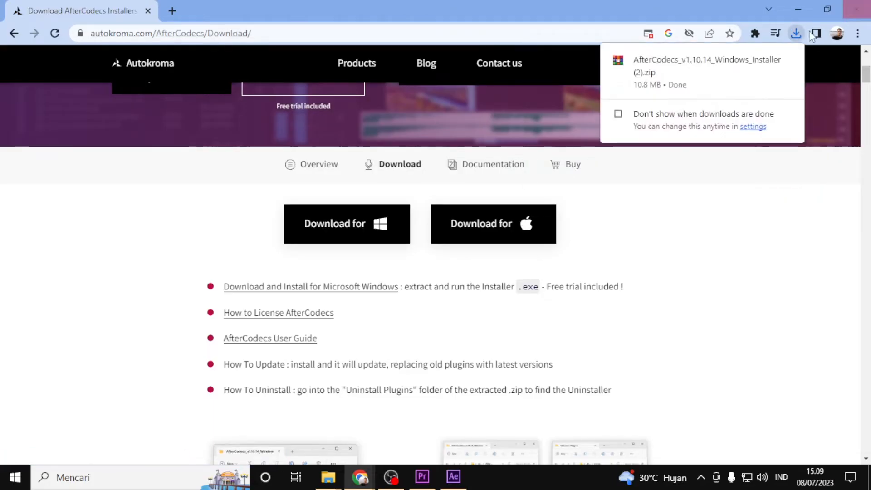
pyautogui.moveTo(776, 70)
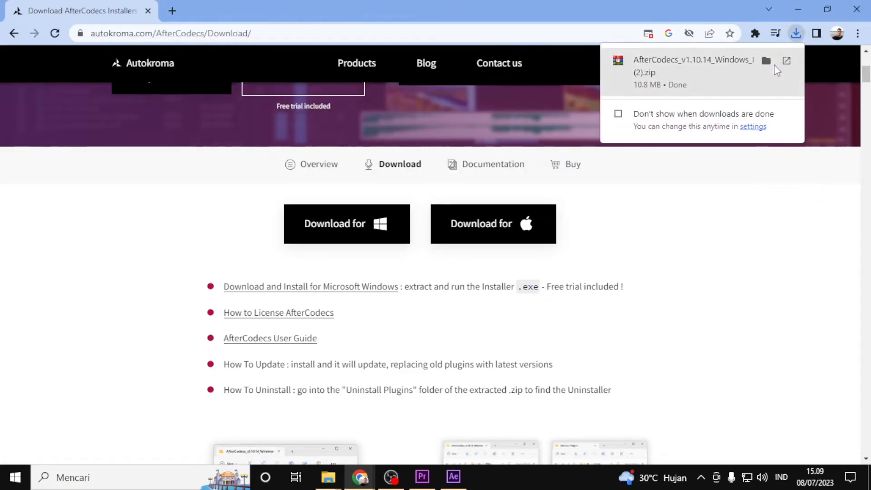
pyautogui.scroll(3)
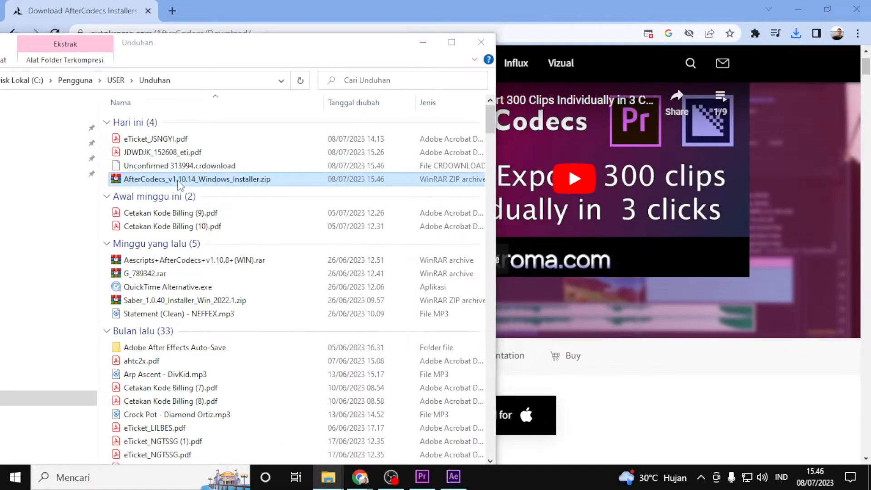
pyautogui.doubleClick(198, 179)
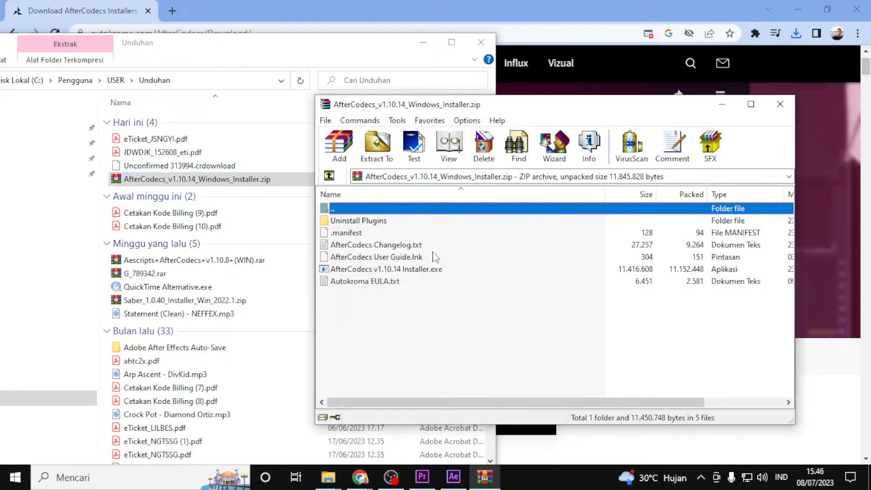
pyautogui.click(387, 268)
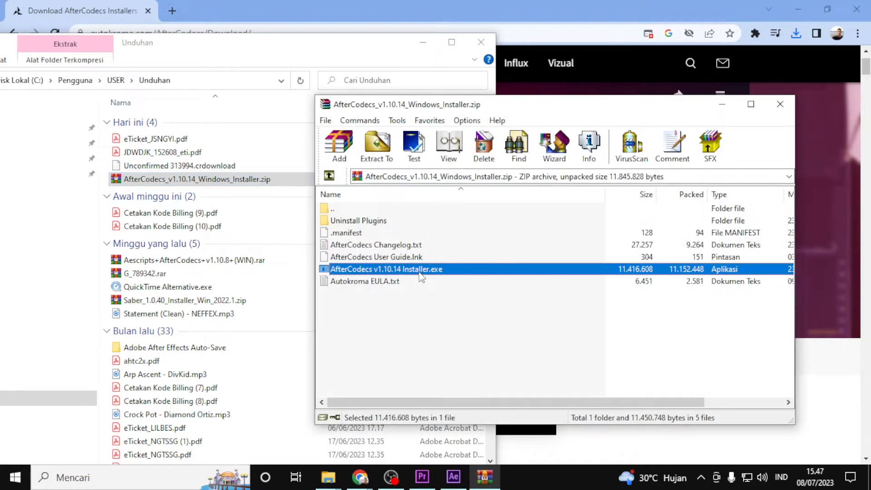
pyautogui.doubleClick(386, 269)
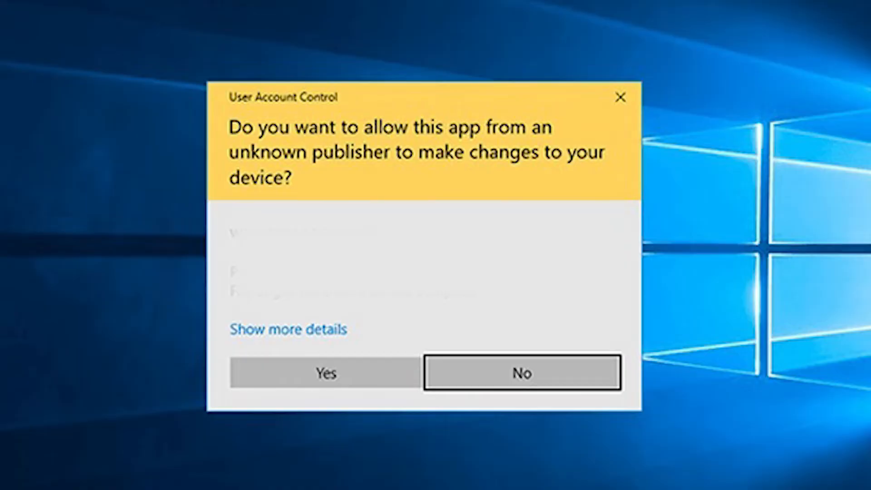
# Allow the installer, run the AfterCodecs v1.10.14 setup through Install and Finish
pyautogui.click(325, 373)
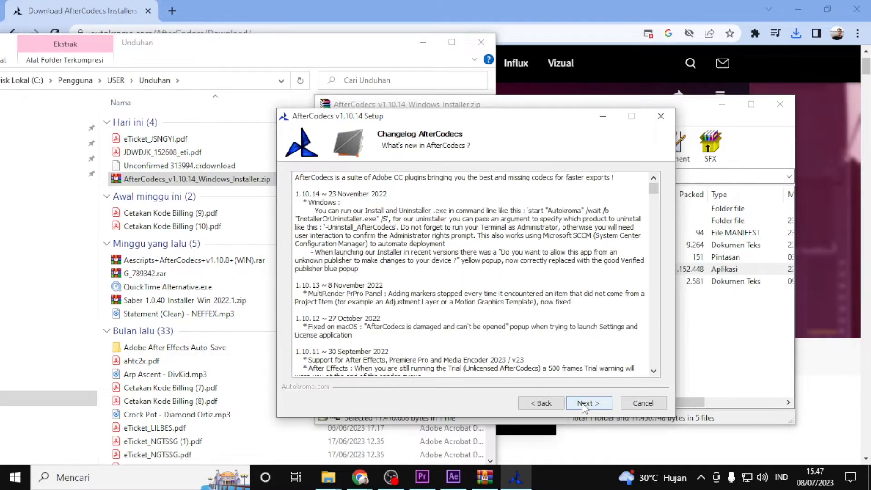
pyautogui.click(588, 403)
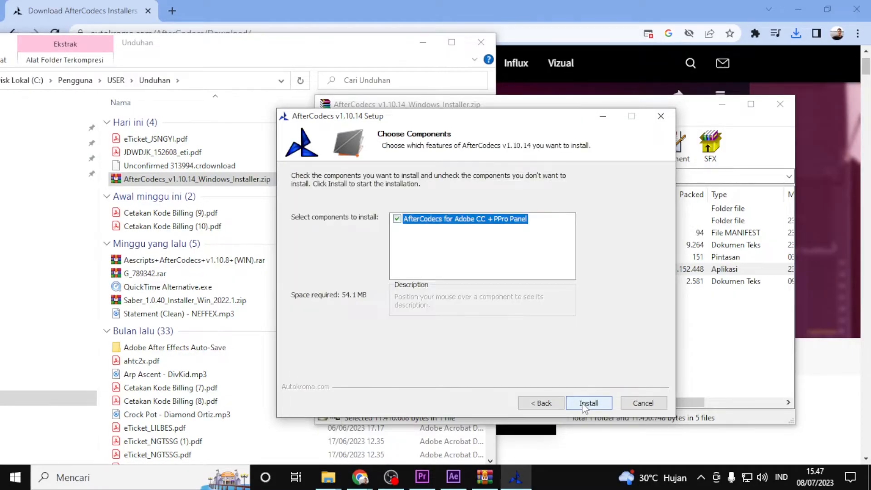
pyautogui.click(589, 403)
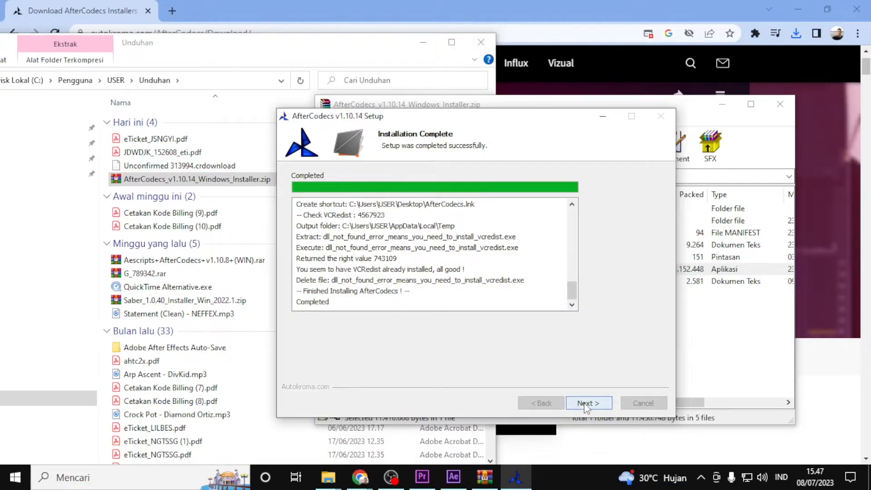
pyautogui.click(588, 403)
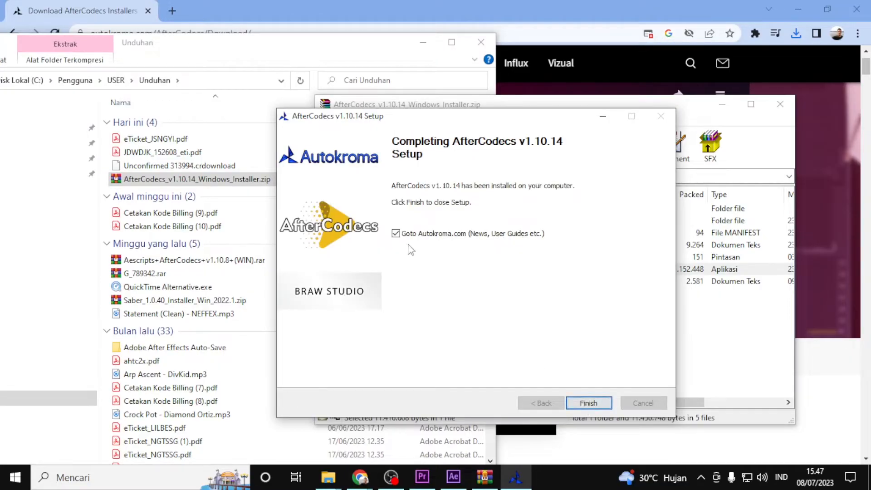
pyautogui.click(588, 402)
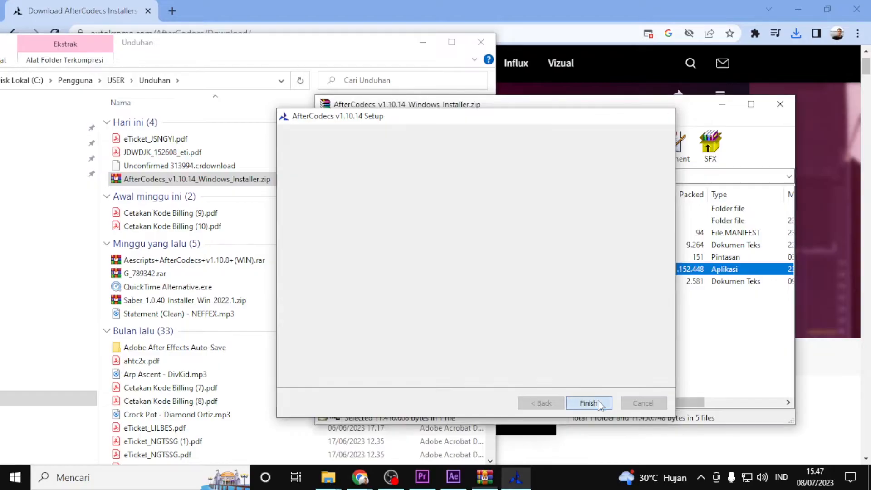
pyautogui.click(587, 403)
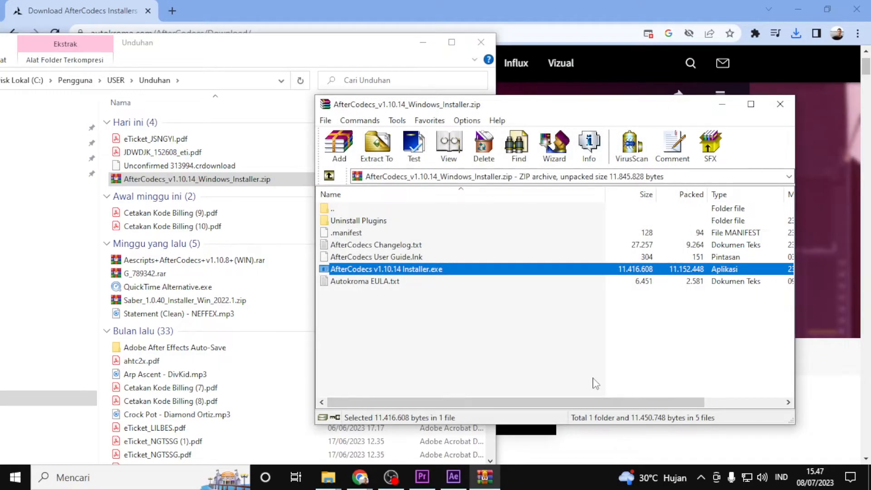
pyautogui.moveTo(391, 478)
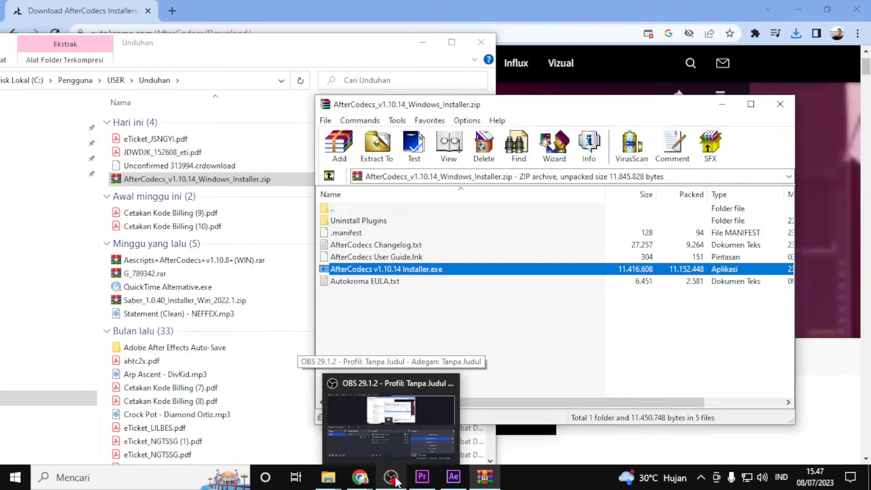
pyautogui.moveTo(453, 477)
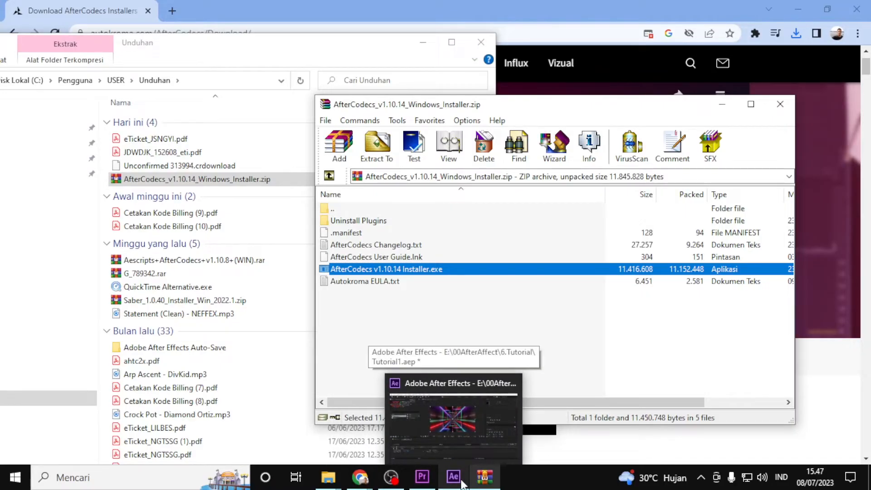
# Switch back to the Tutorial1 project and show the Render Queue panel
pyautogui.click(453, 477)
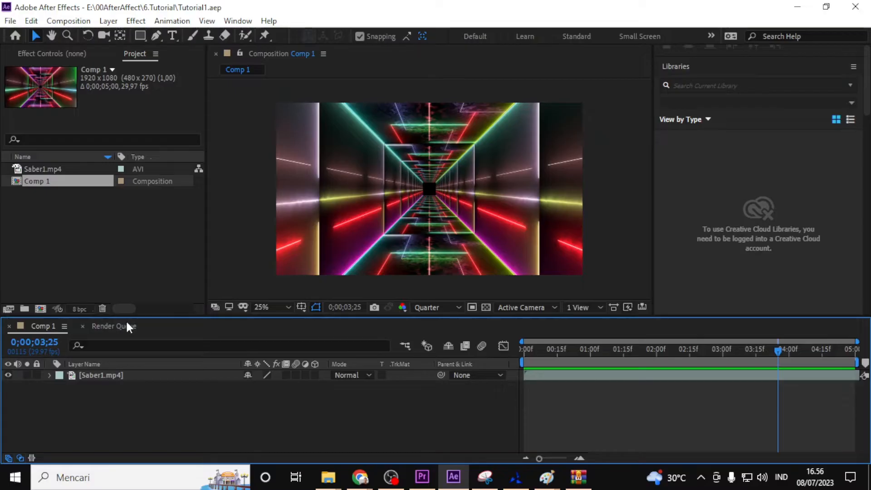
pyautogui.click(114, 326)
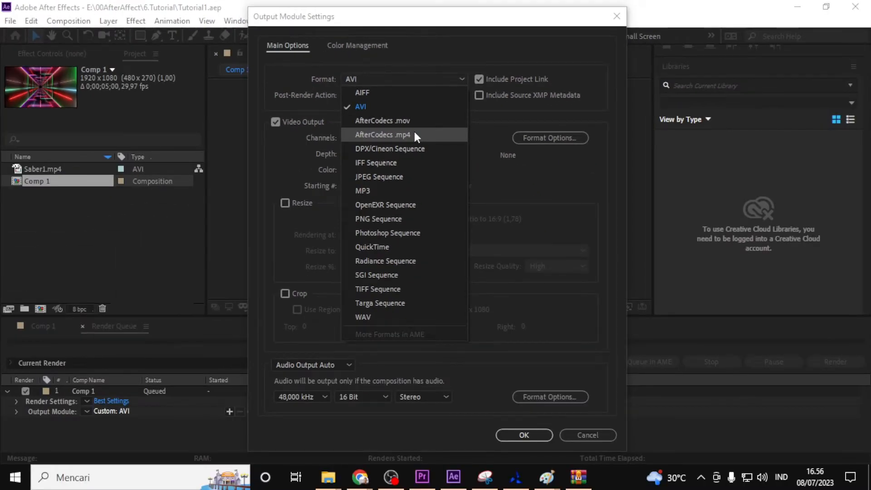
# Set Comp 1's output format to AfterCodecs .mp4 and confirm the settings
pyautogui.click(382, 135)
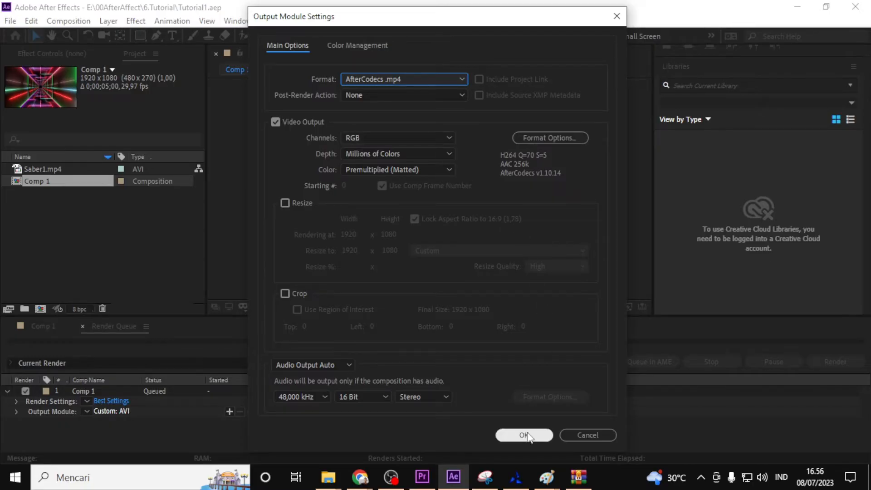
pyautogui.moveTo(572, 193)
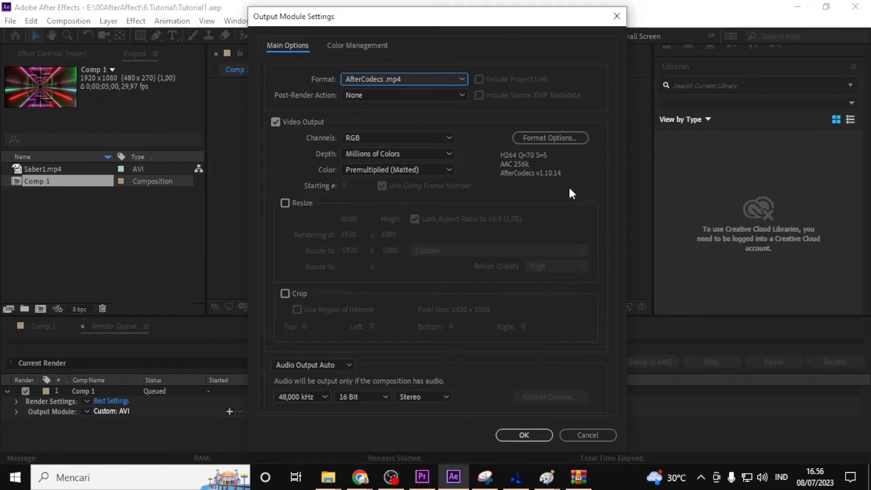
pyautogui.moveTo(457, 205)
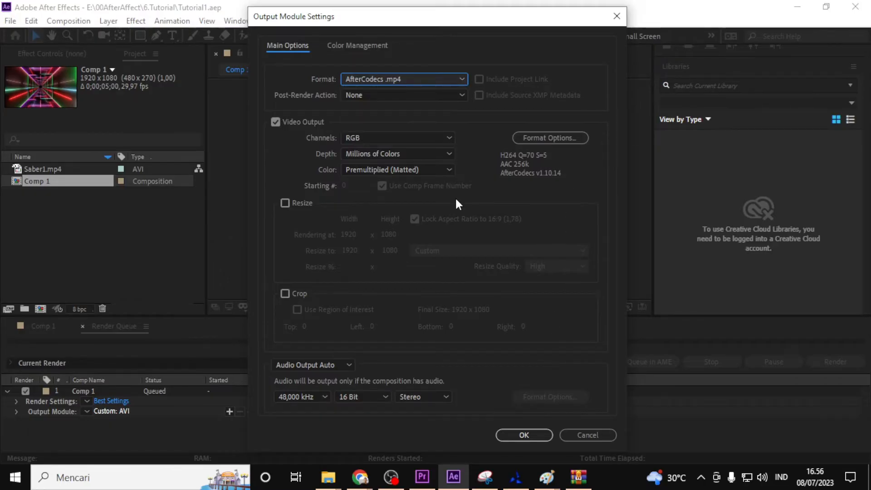
pyautogui.moveTo(516, 204)
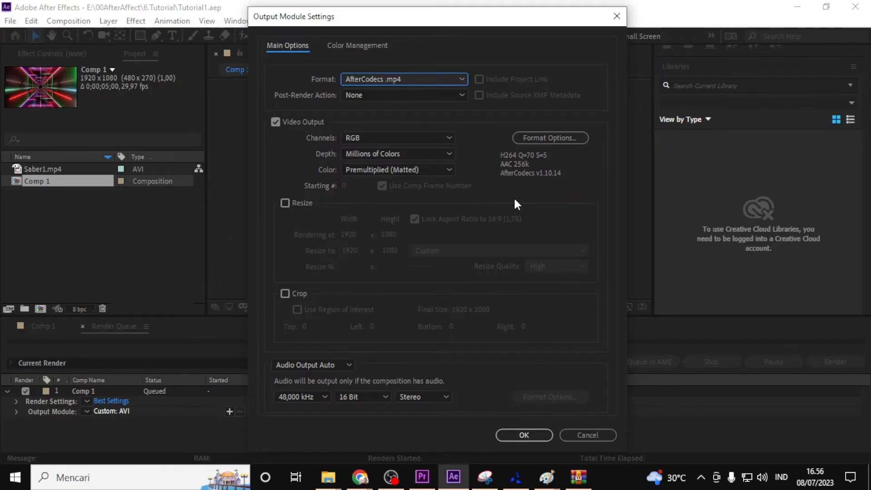
pyautogui.moveTo(522, 219)
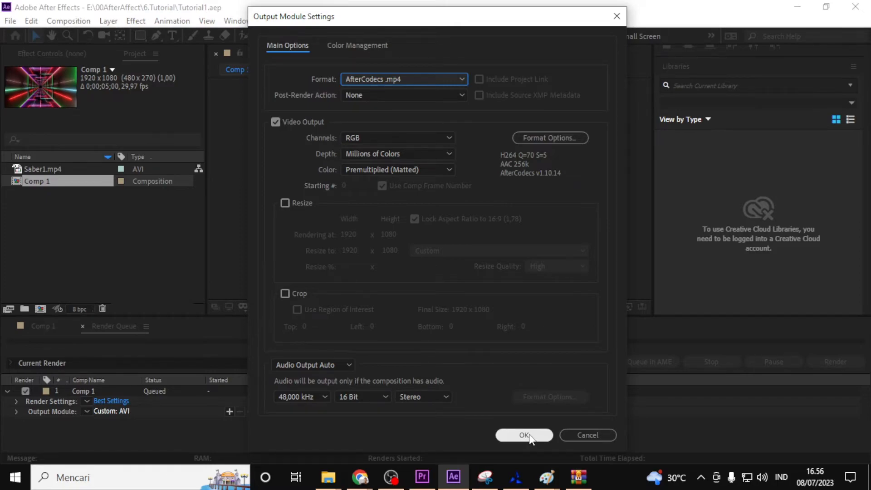
pyautogui.click(522, 434)
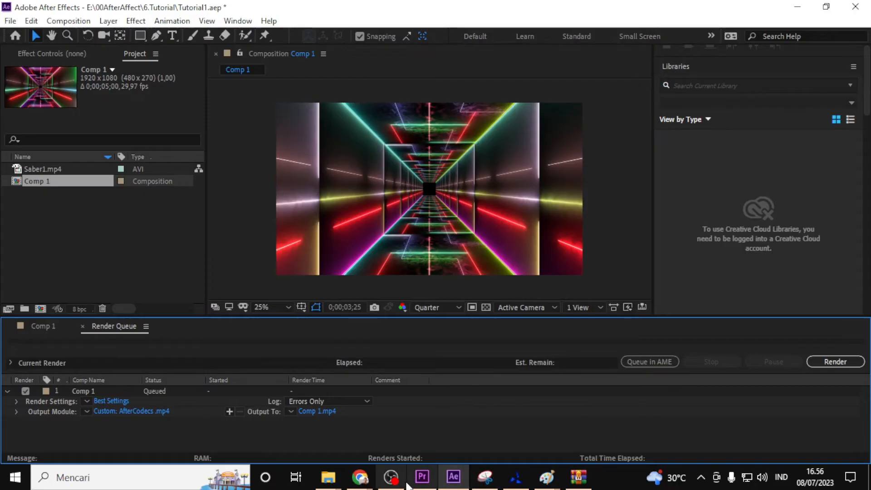
# Point Output To at TutorialAfterCodecs.mp4 in 00AfterAffect\6.Tutorial and save
pyautogui.click(317, 411)
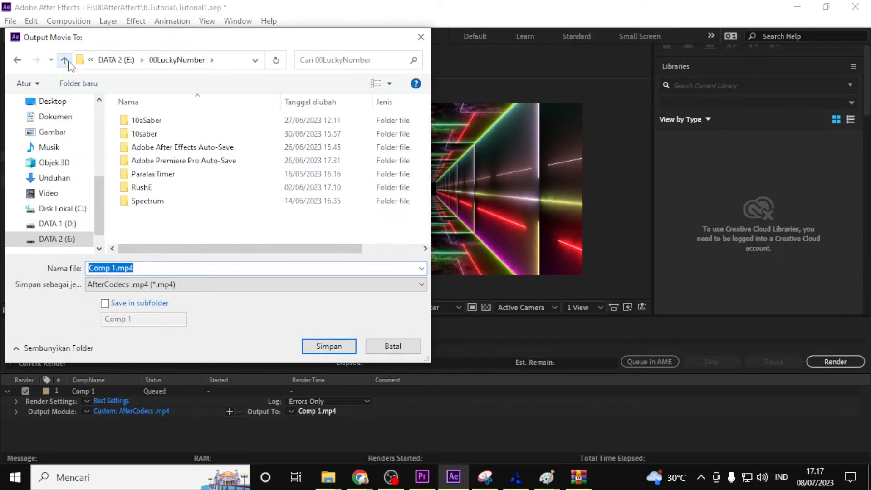
pyautogui.click(64, 60)
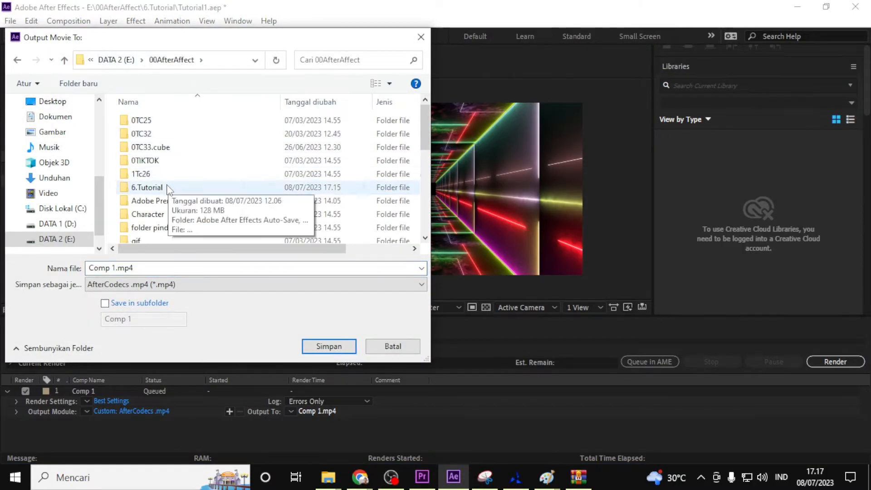
pyautogui.doubleClick(147, 188)
pyautogui.write('Tut')
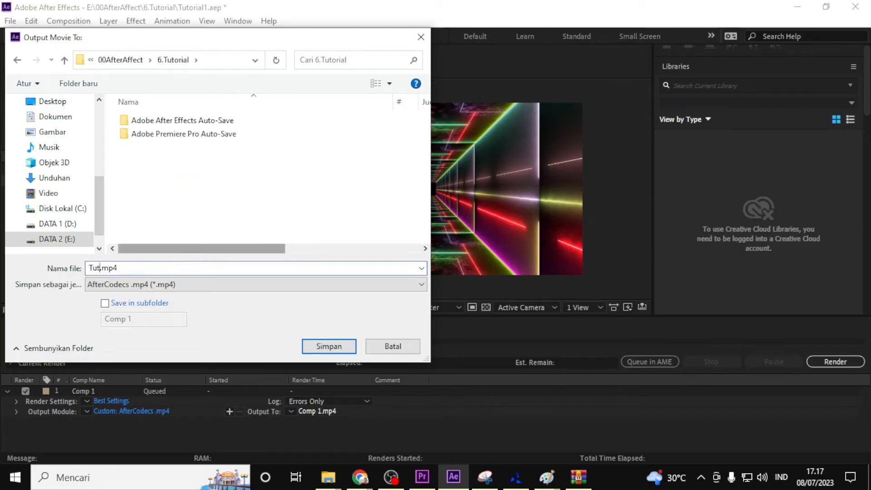
pyautogui.write('orial')
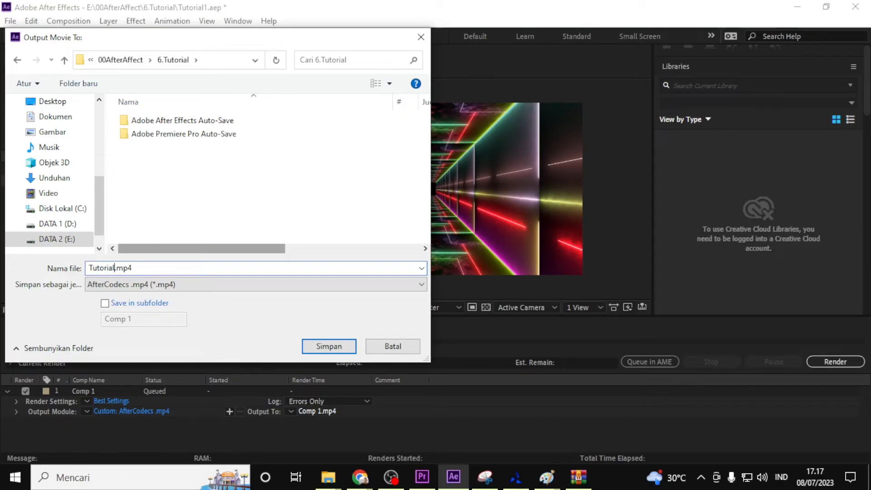
pyautogui.write('AfterCodec')
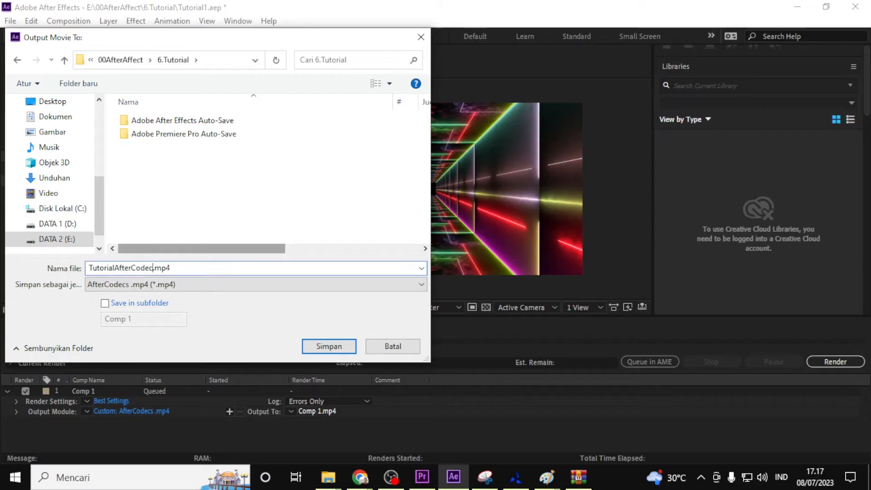
pyautogui.click(329, 346)
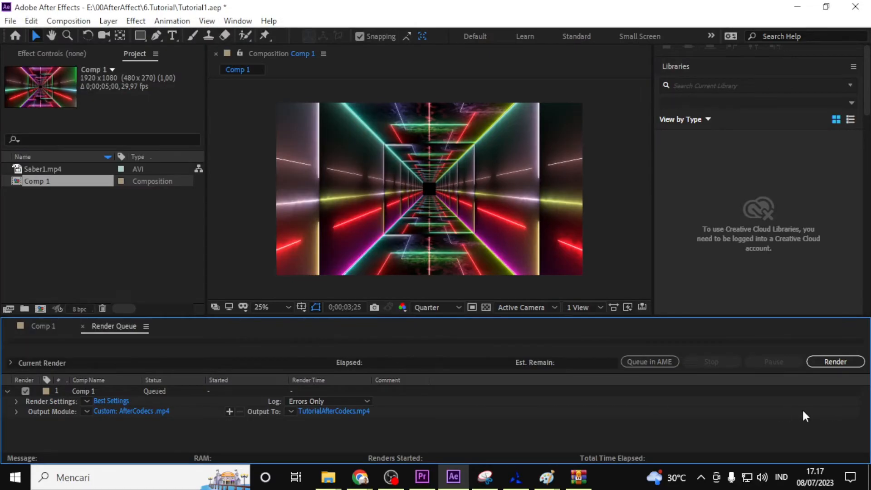
pyautogui.moveTo(834, 362)
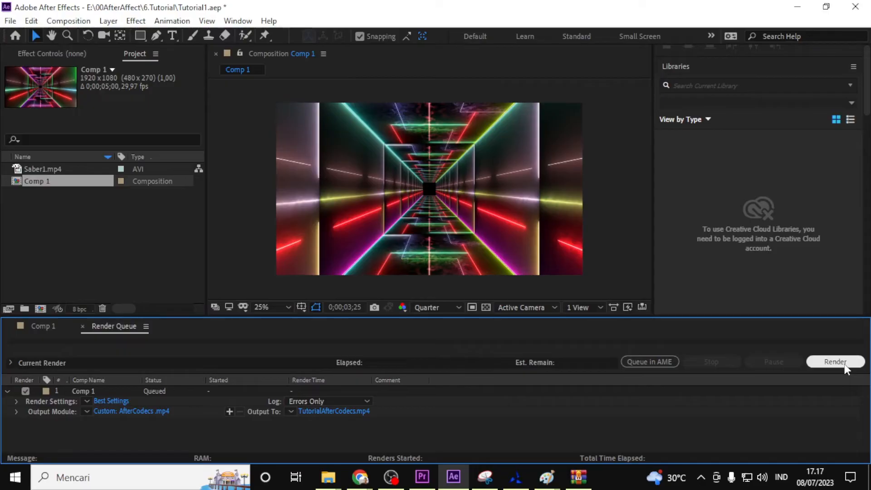
# Start rendering Comp 1 to TutorialAfterCodecs.mp4
pyautogui.click(834, 362)
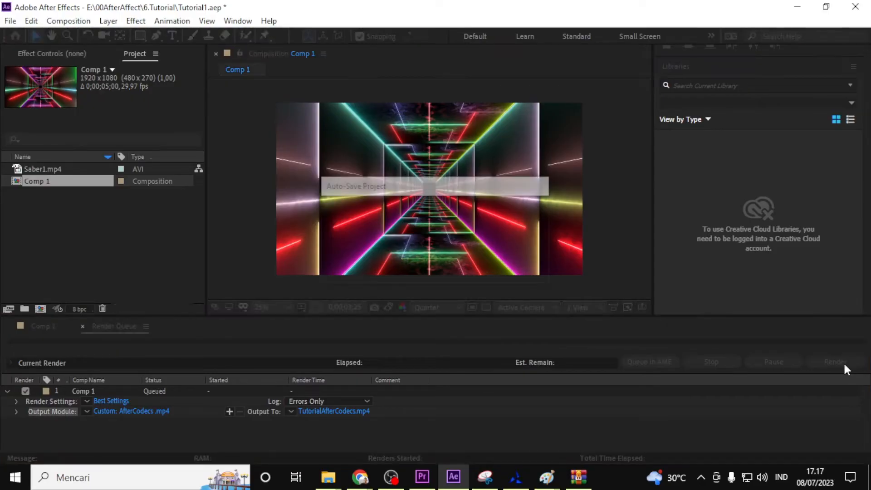
pyautogui.click(833, 362)
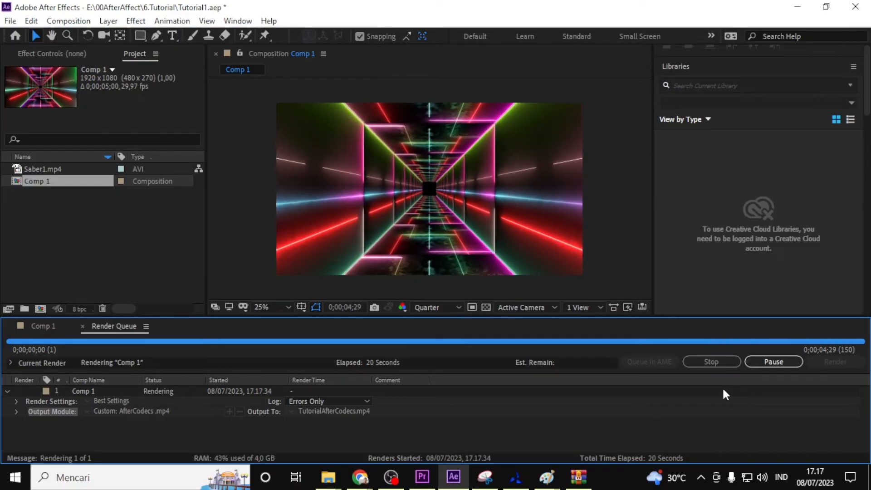
pyautogui.moveTo(682, 390)
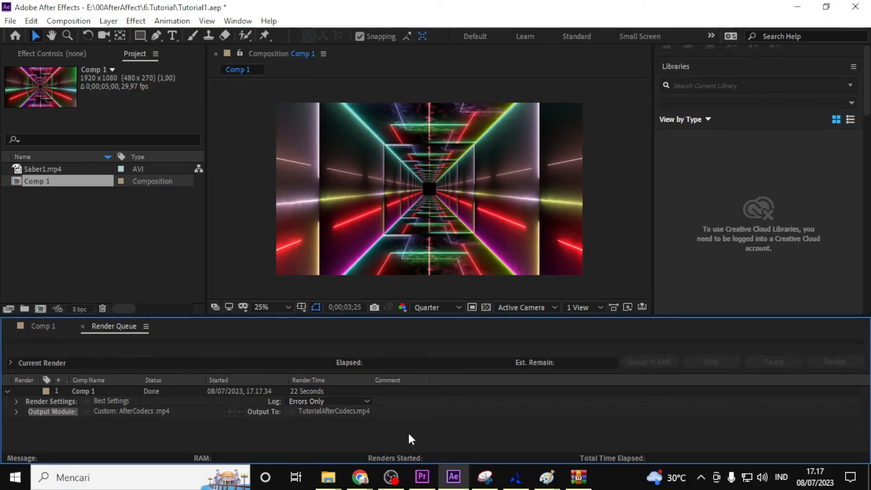
pyautogui.click(834, 362)
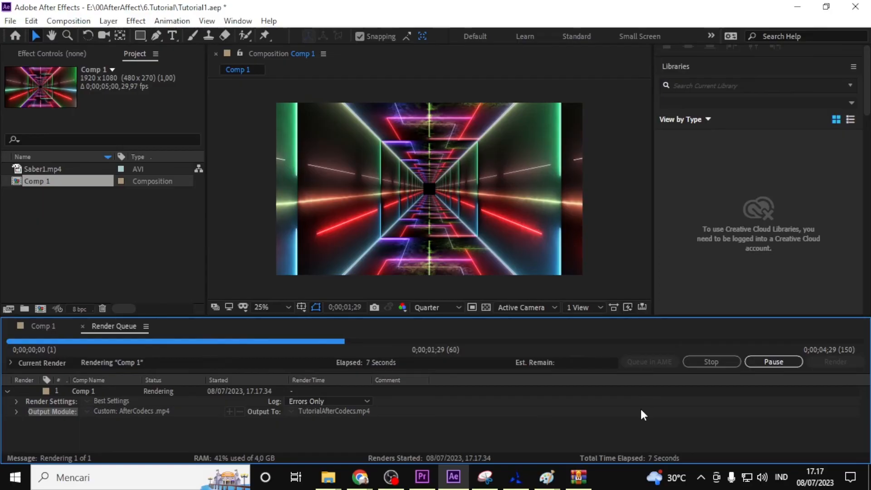
pyautogui.click(710, 362)
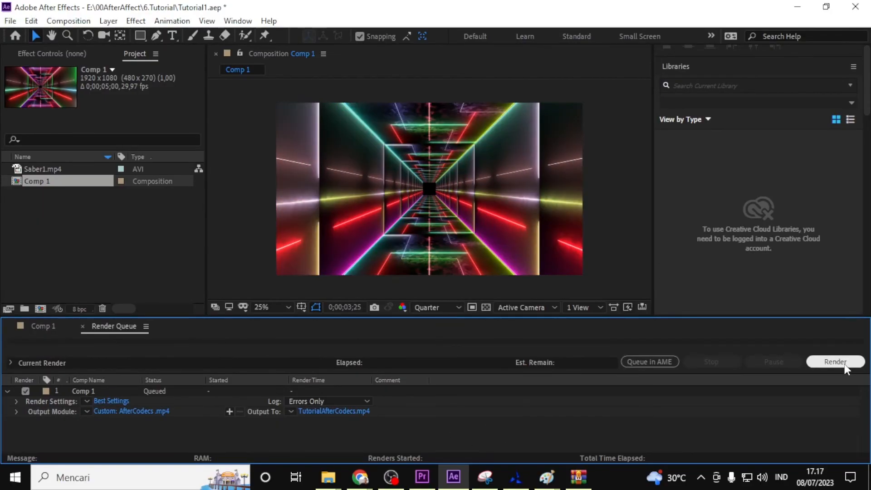
pyautogui.click(333, 411)
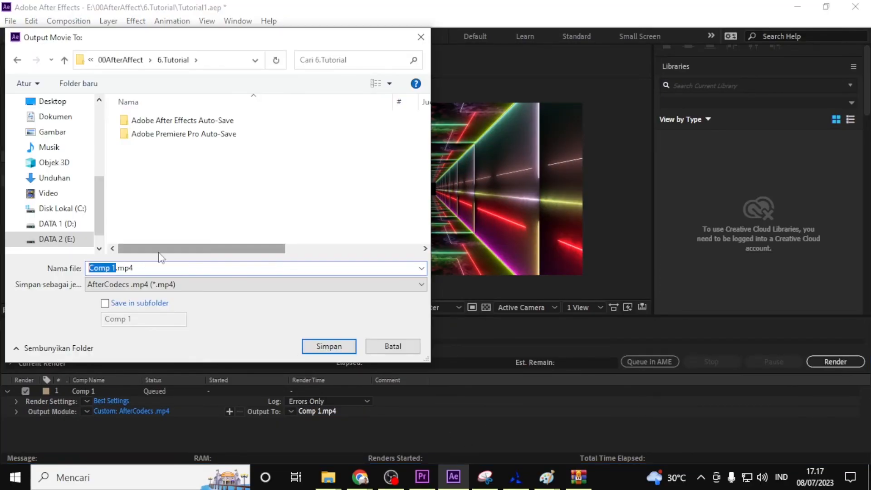
pyautogui.click(328, 346)
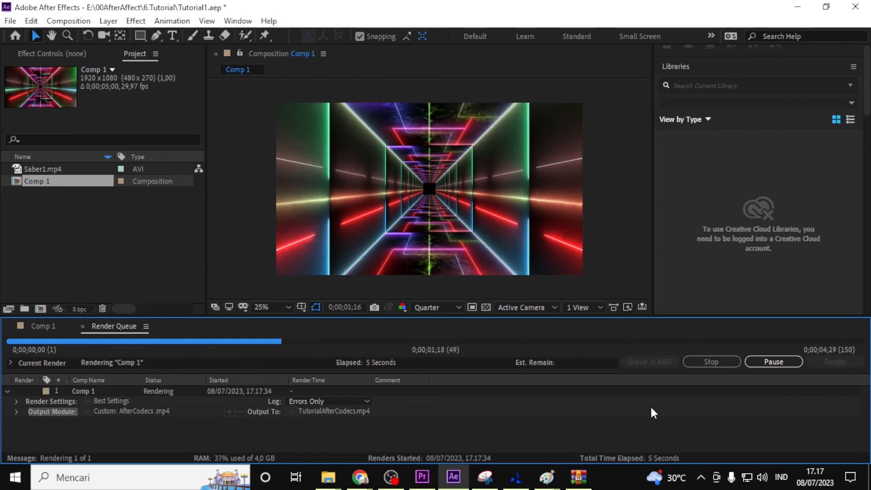
pyautogui.click(710, 361)
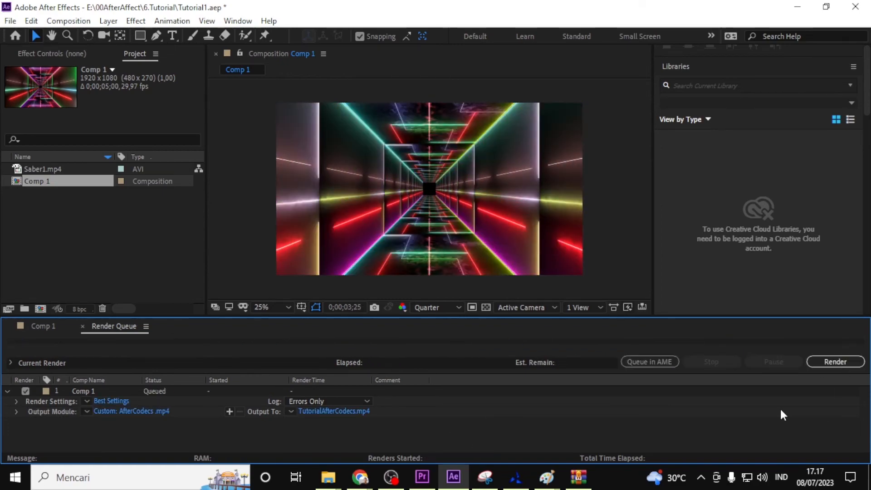
pyautogui.click(334, 411)
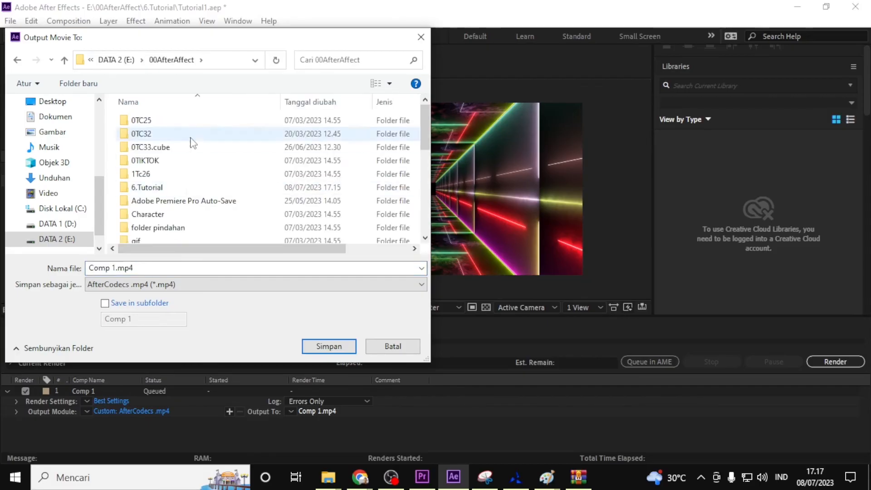
pyautogui.click(328, 346)
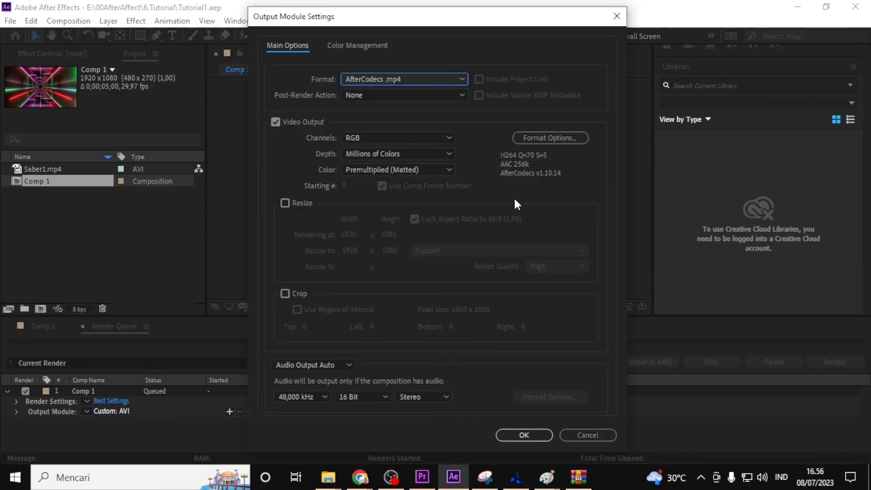
pyautogui.moveTo(417, 137)
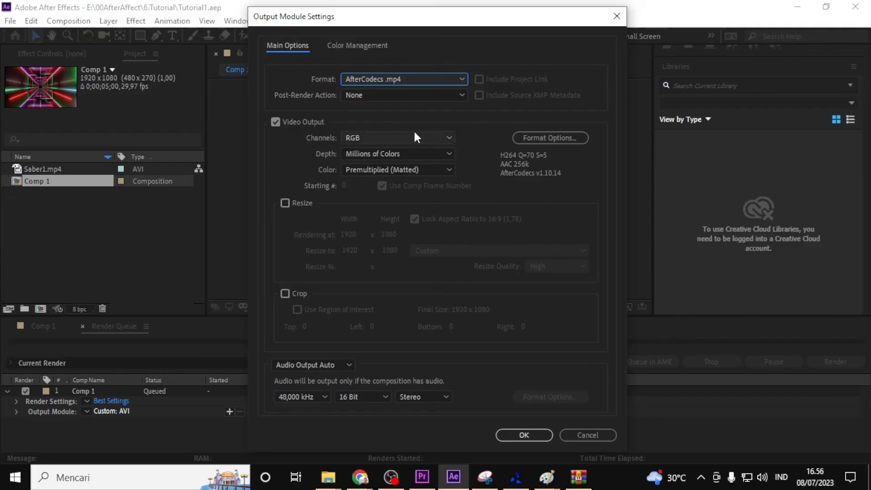
pyautogui.click(403, 78)
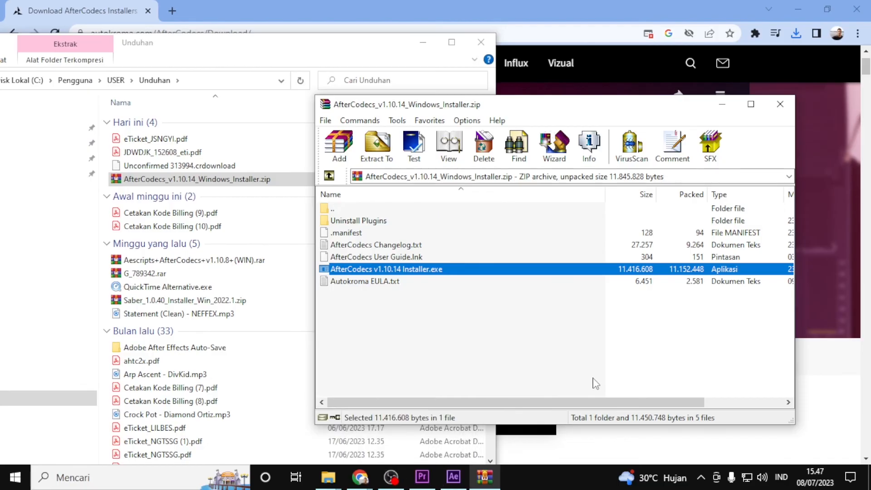
pyautogui.doubleClick(386, 269)
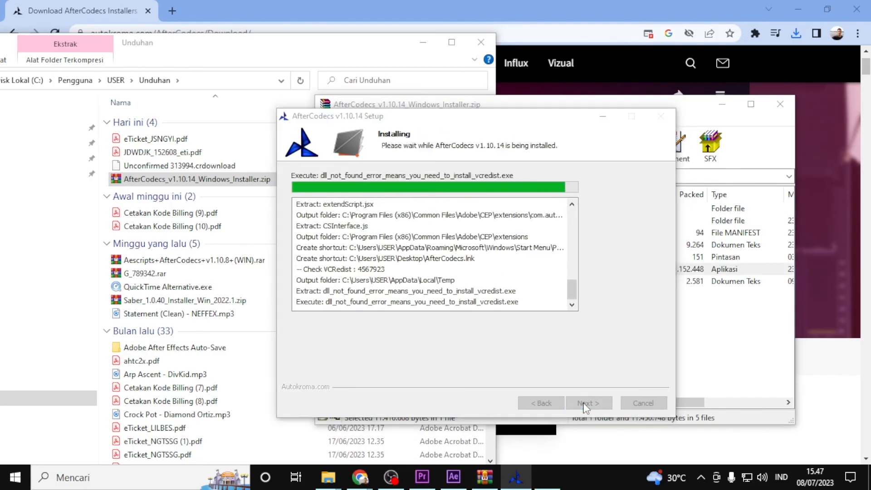